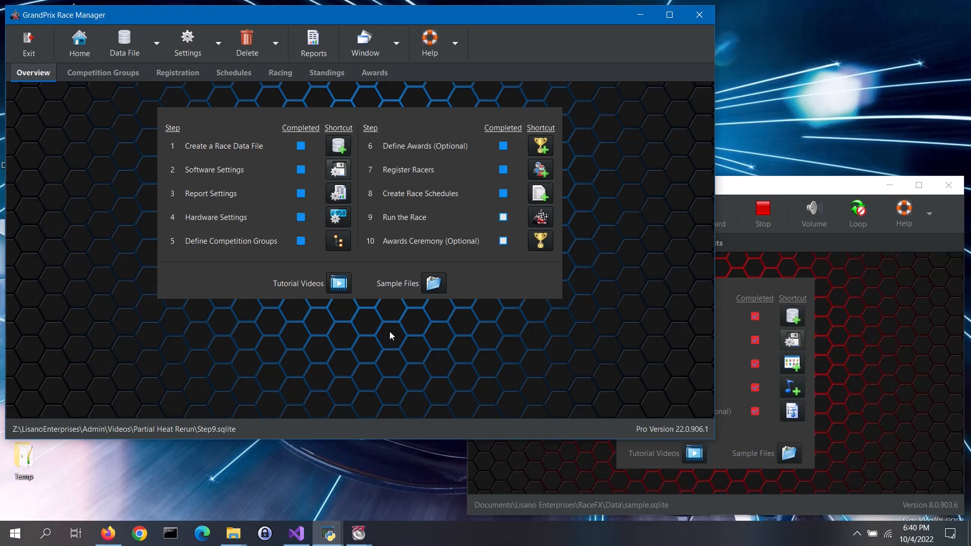
pyautogui.moveTo(312, 222)
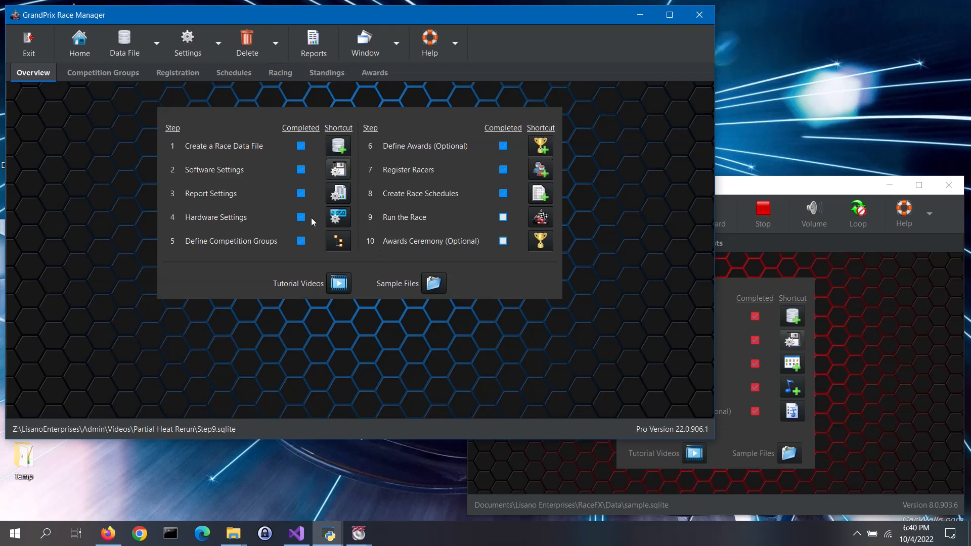
# Enable External App Communications on the External Apps page of Race Manager's advanced settings
pyautogui.click(338, 169)
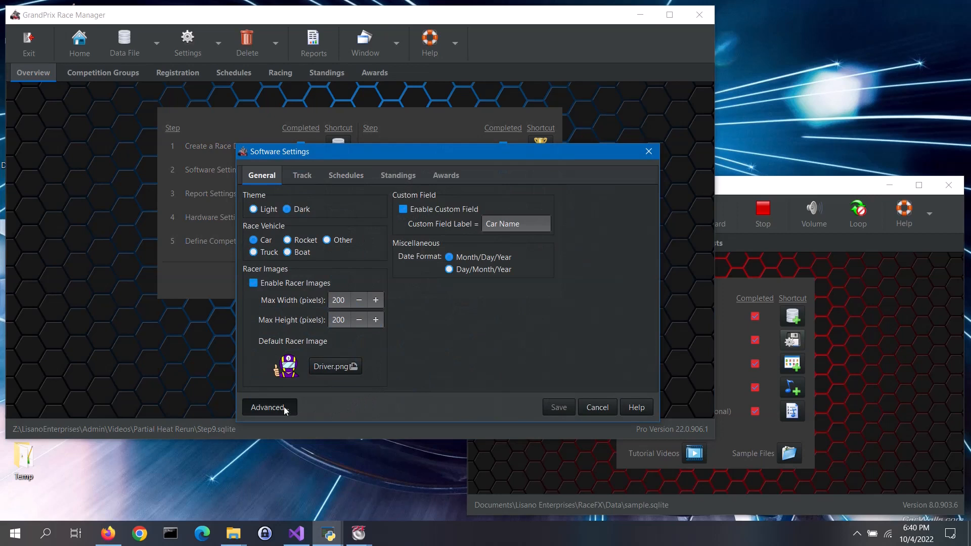
pyautogui.click(269, 407)
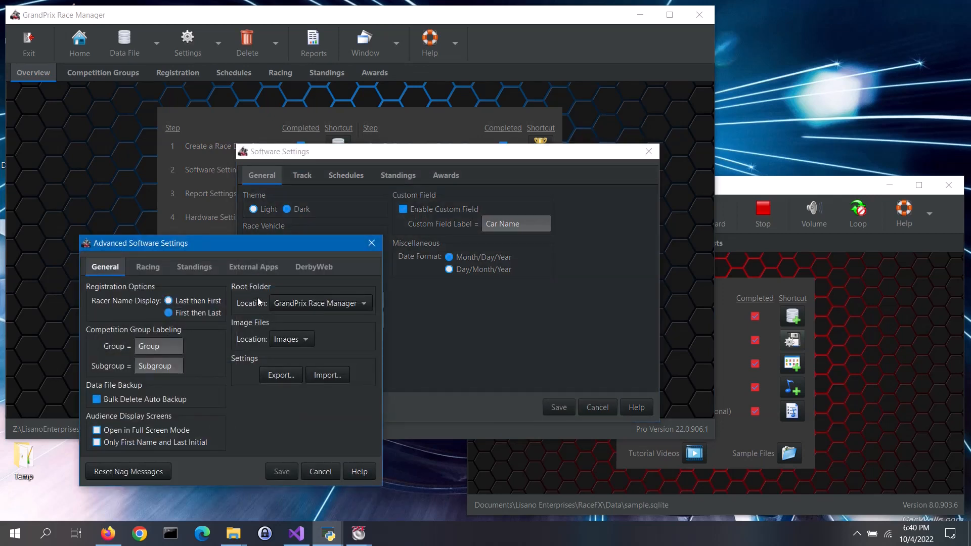
pyautogui.click(253, 266)
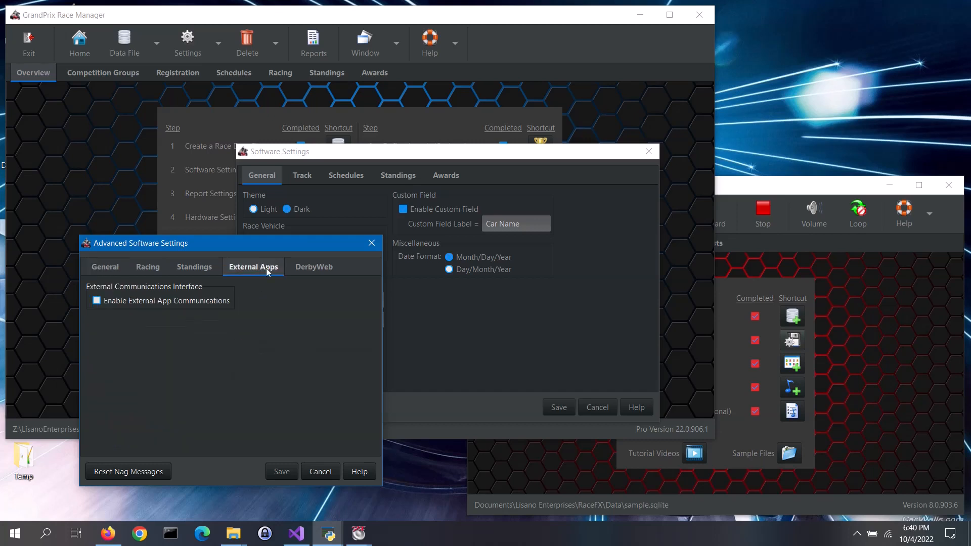
pyautogui.moveTo(191, 334)
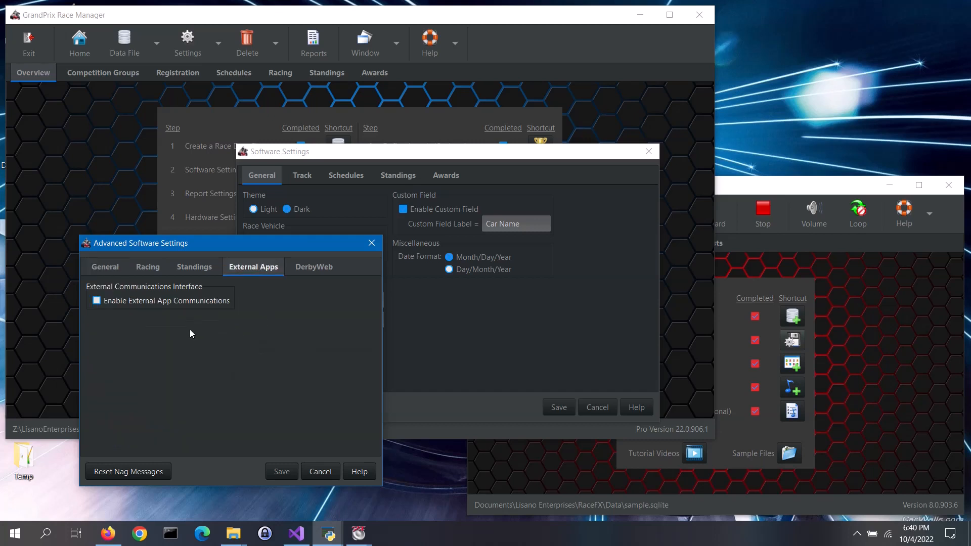
pyautogui.click(97, 300)
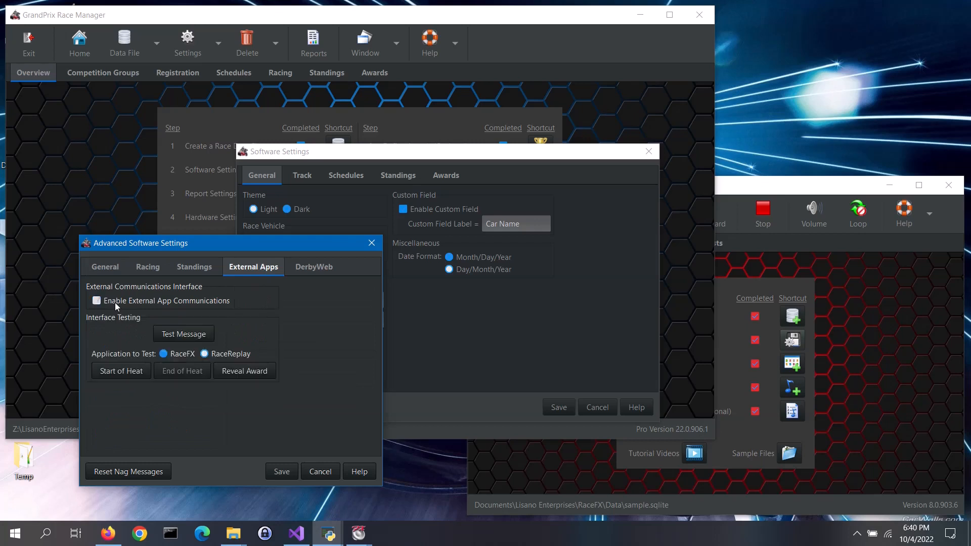
pyautogui.click(97, 301)
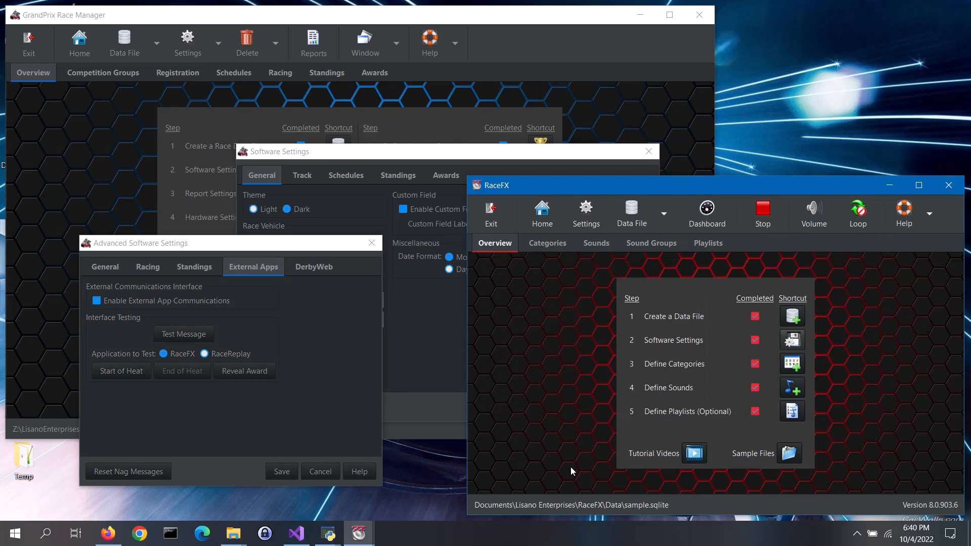
pyautogui.moveTo(668, 444)
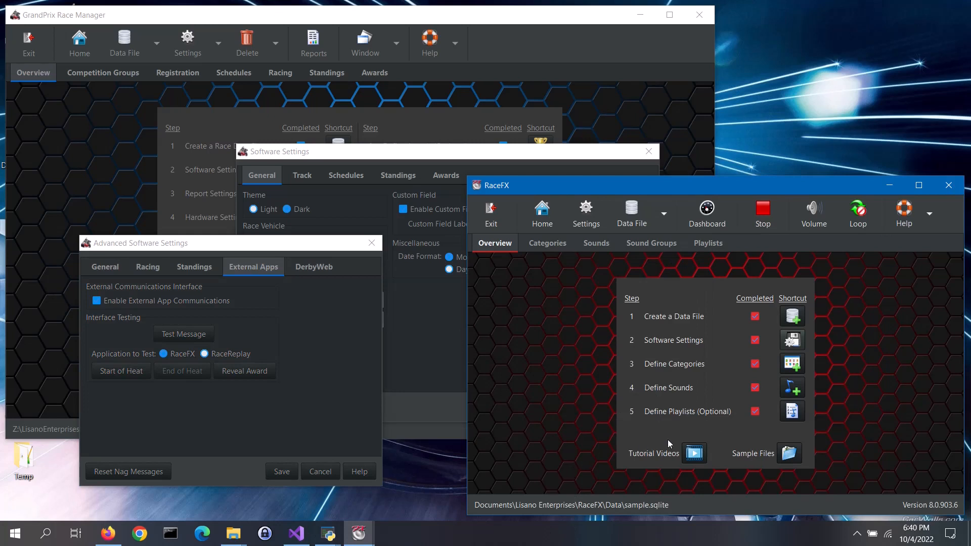
pyautogui.moveTo(802, 347)
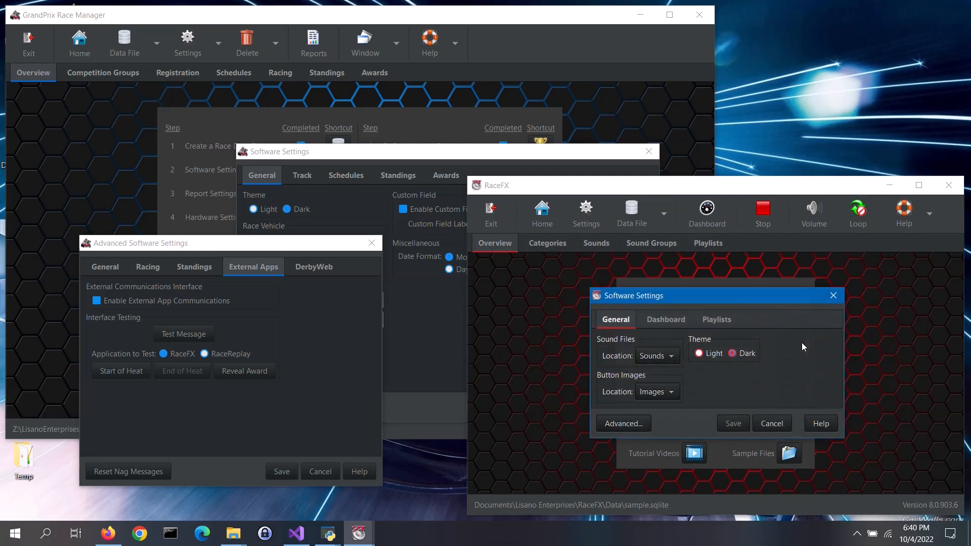
# Bring up RaceFX's Advanced Software Settings dialog from its Software Settings
pyautogui.click(622, 423)
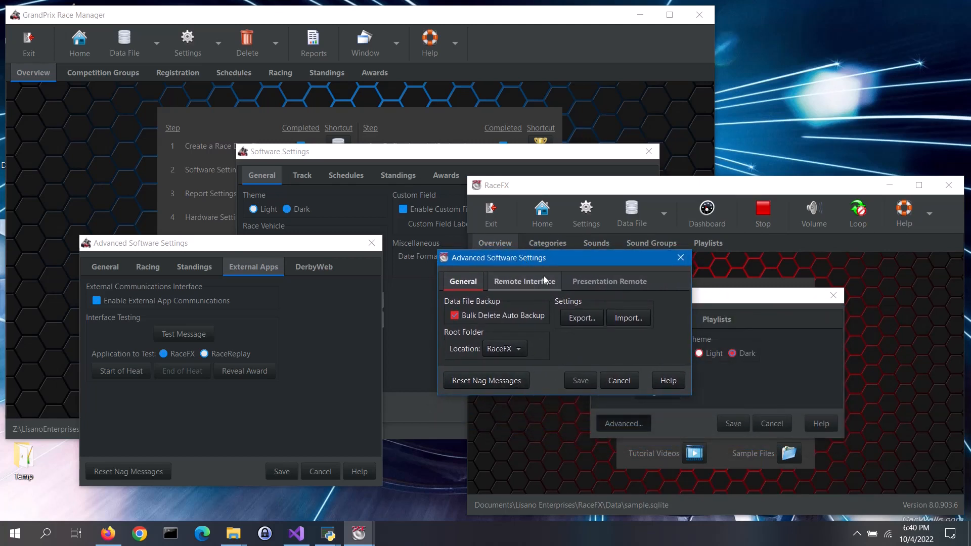
# Turn on Enable Remote Interface on RaceFX's Remote Interface page
pyautogui.click(524, 281)
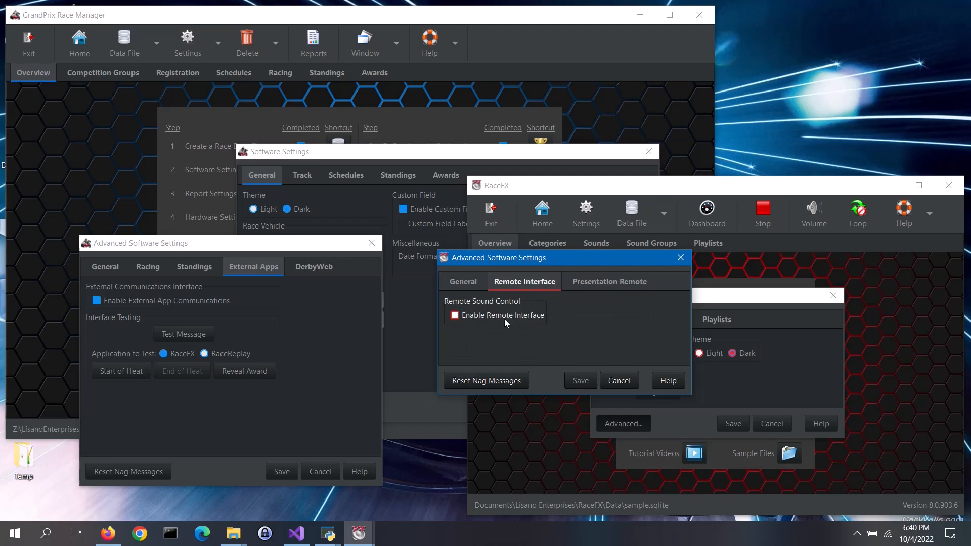
pyautogui.click(454, 316)
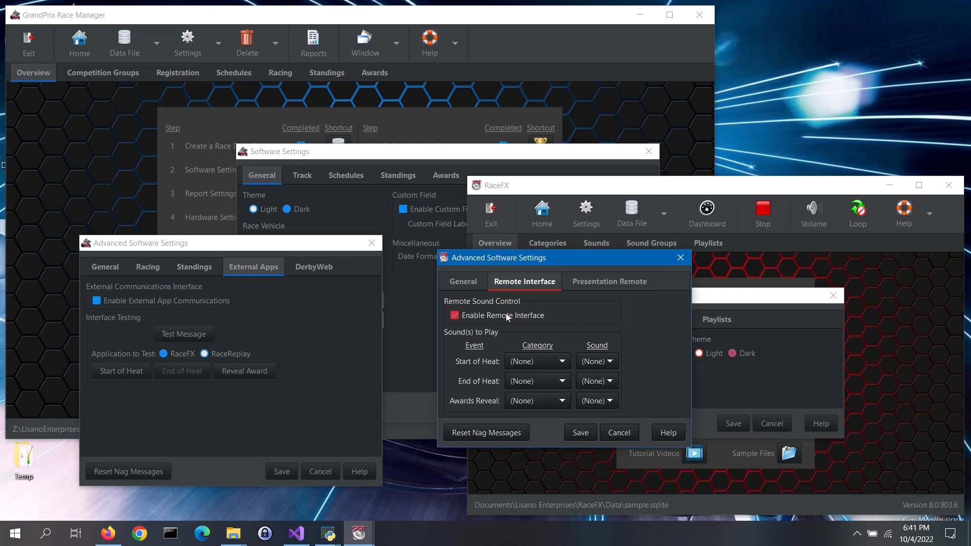
pyautogui.moveTo(494, 394)
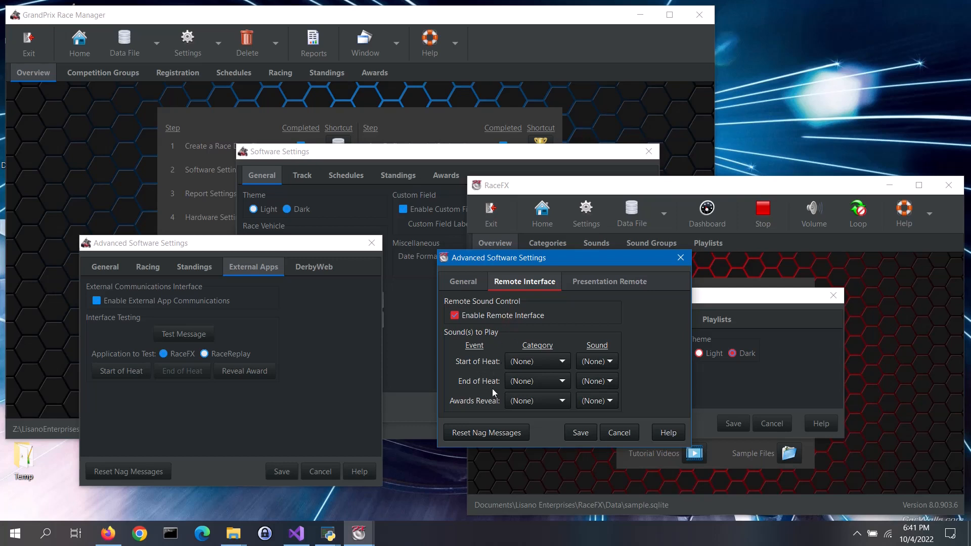
pyautogui.moveTo(499, 412)
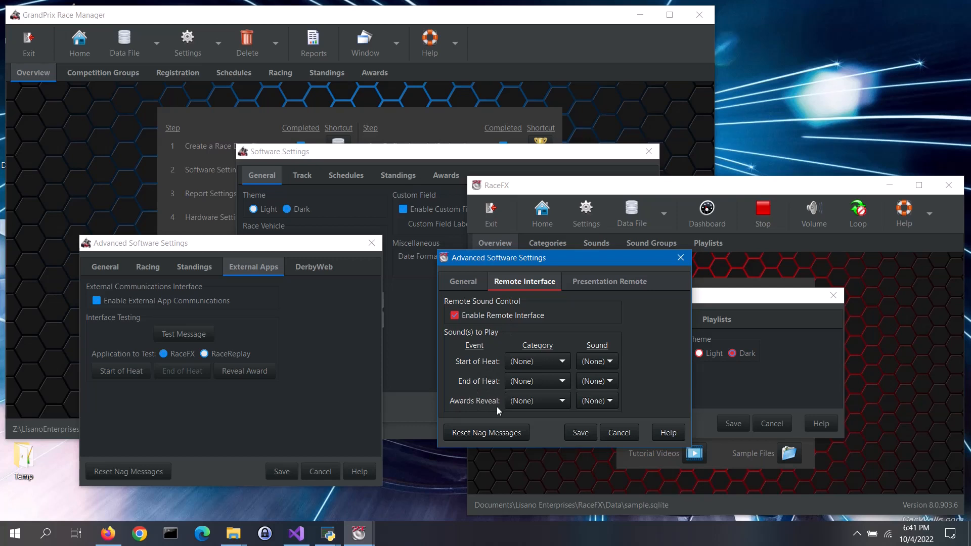
pyautogui.moveTo(492, 373)
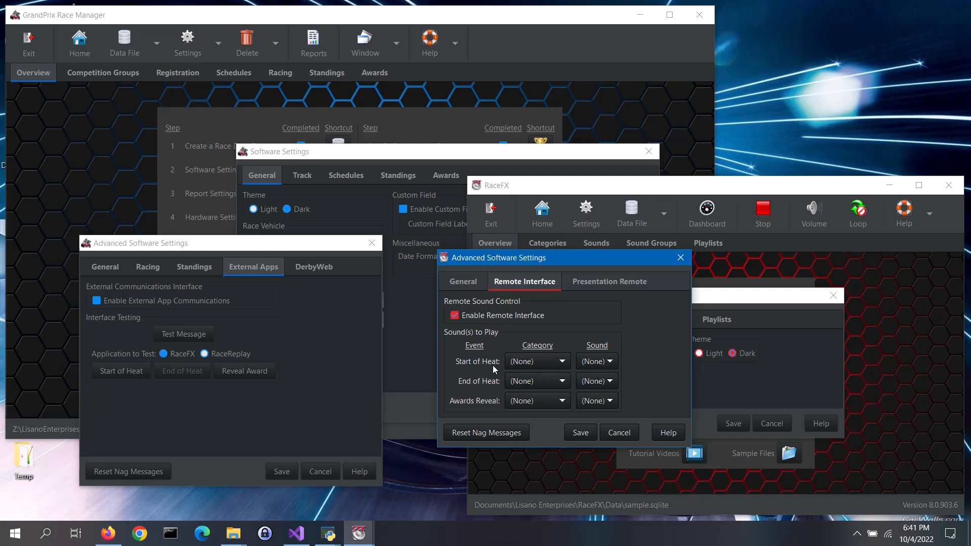
pyautogui.moveTo(493, 388)
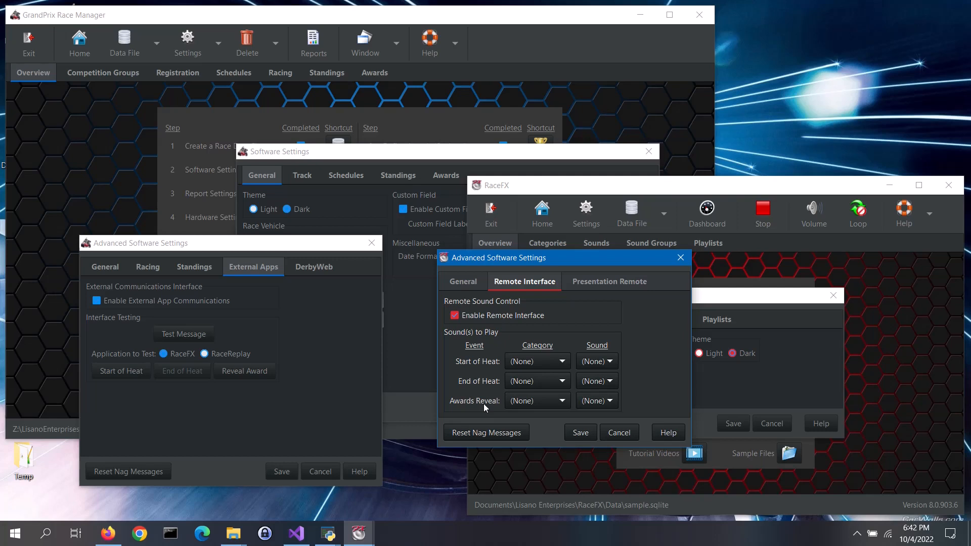
# Assign a random Cars sound to start of heat and Miscellaneous Cheering to end of heat, then save
pyautogui.click(561, 361)
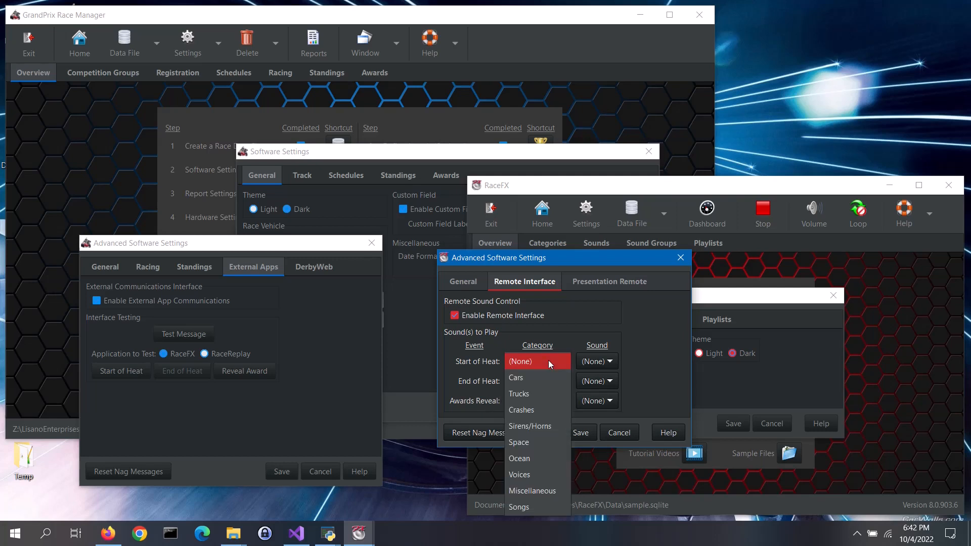
pyautogui.click(516, 377)
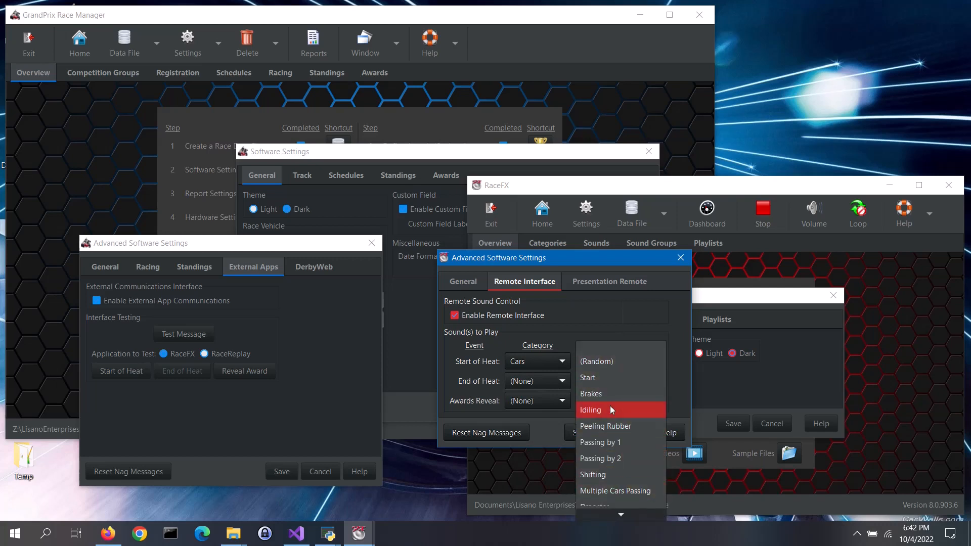
pyautogui.click(596, 361)
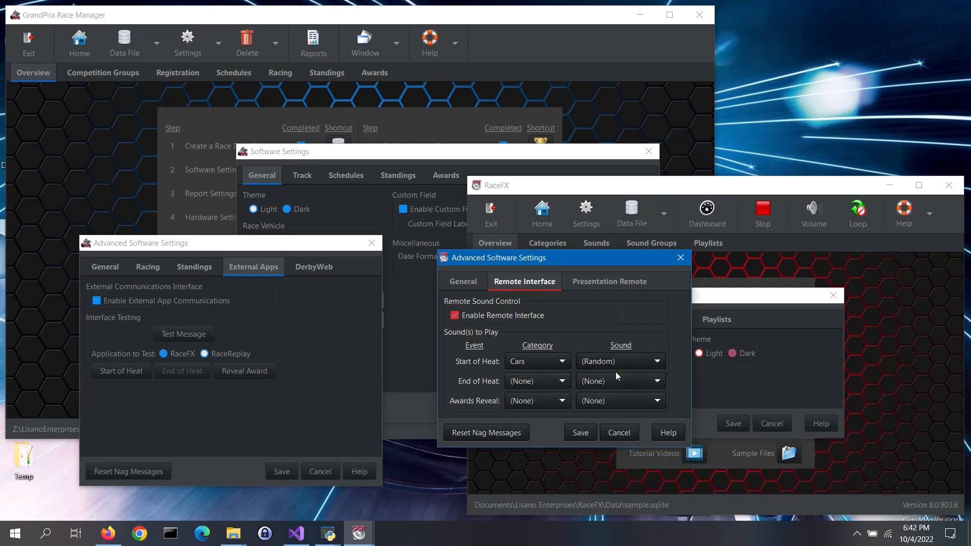
pyautogui.moveTo(537, 381)
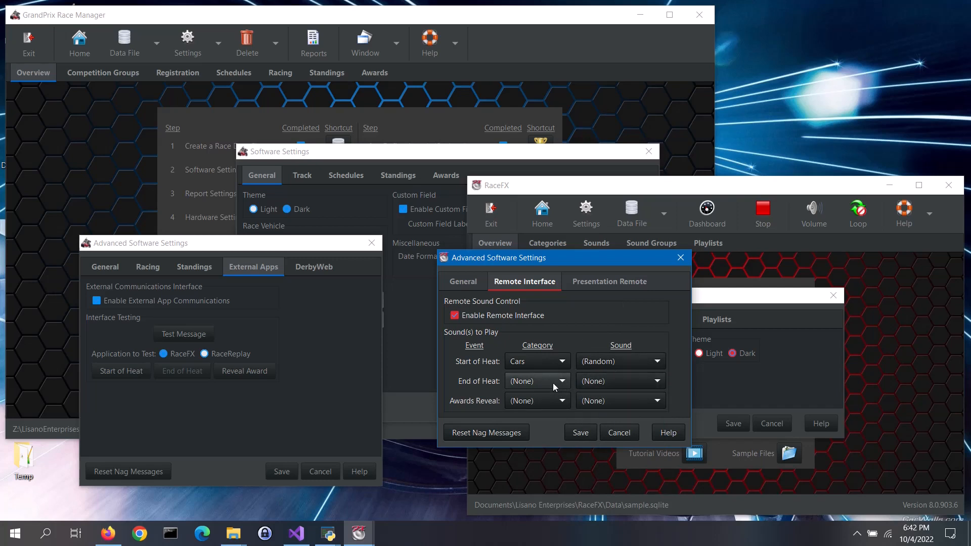
pyautogui.moveTo(525, 392)
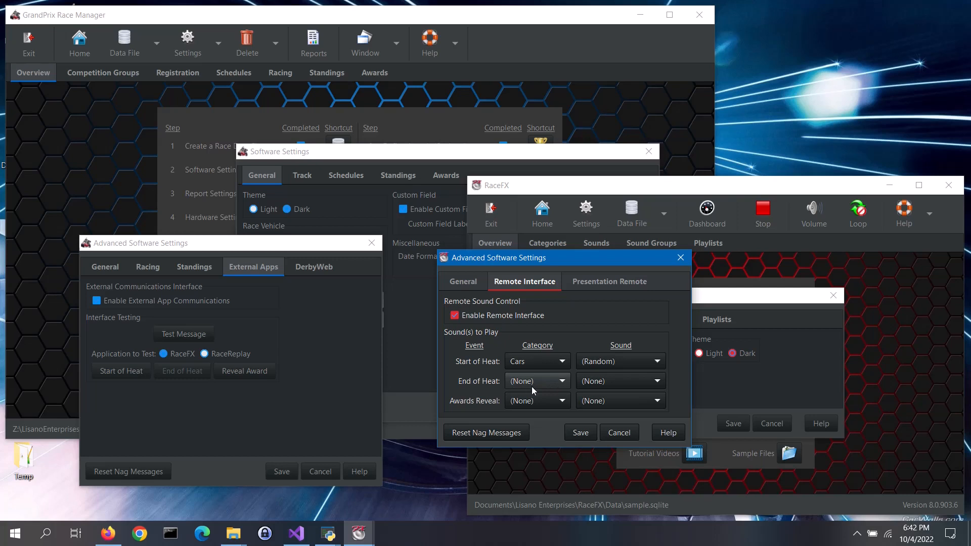
pyautogui.click(560, 381)
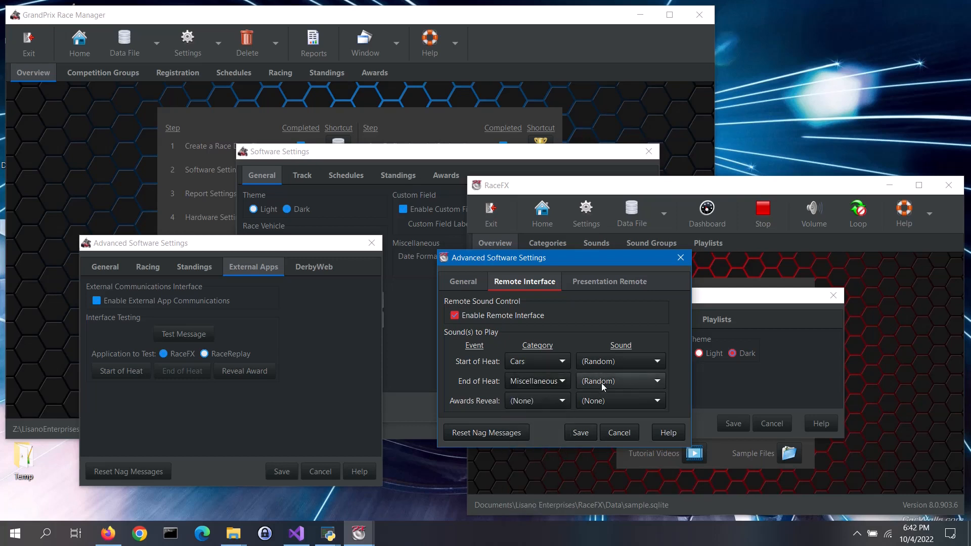
pyautogui.click(619, 381)
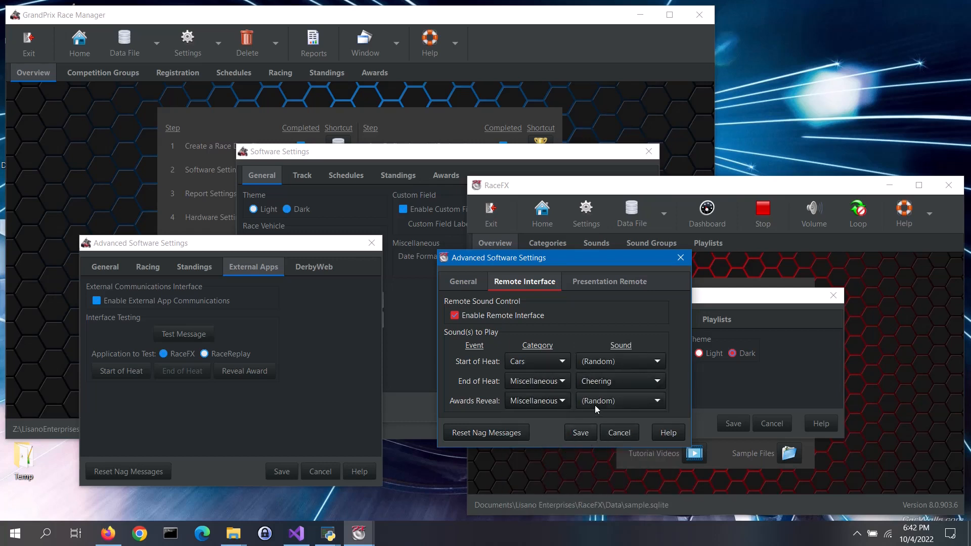
pyautogui.click(619, 401)
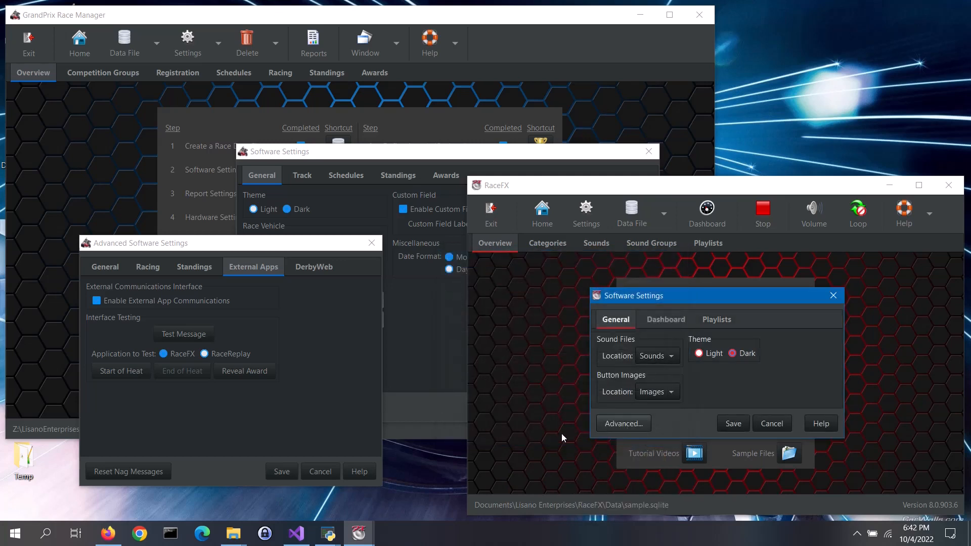
# Send a Test Message from Race Manager and acknowledge RaceFX's received-message notice
pyautogui.click(771, 423)
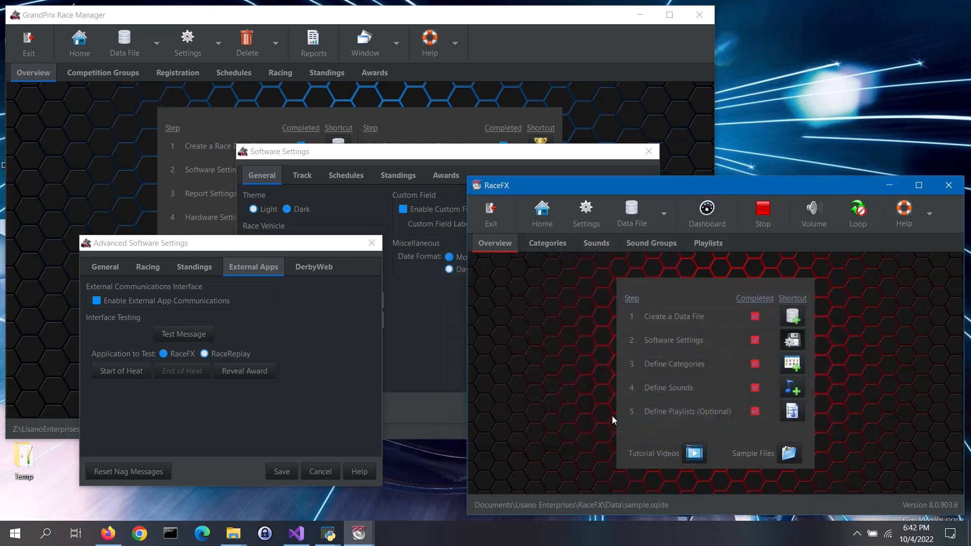
pyautogui.moveTo(555, 403)
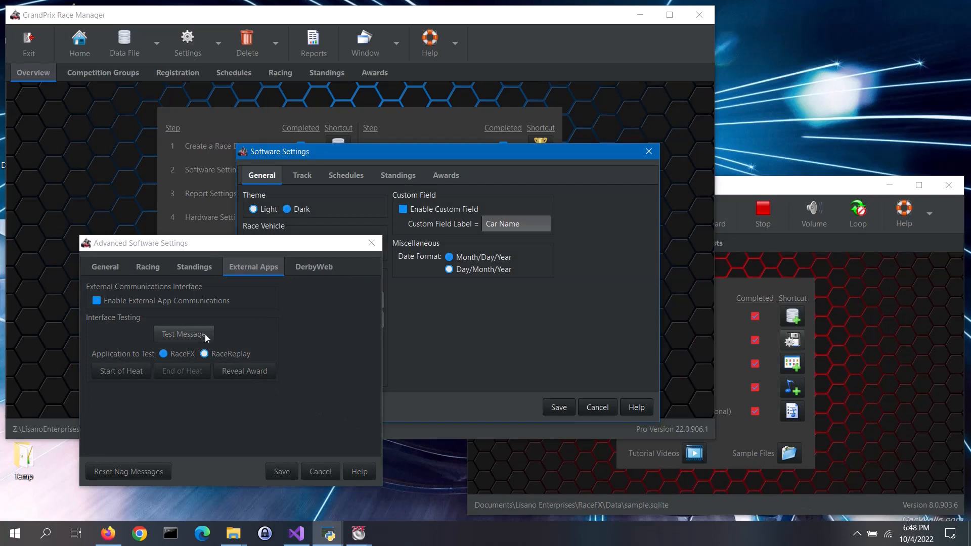
pyautogui.click(184, 334)
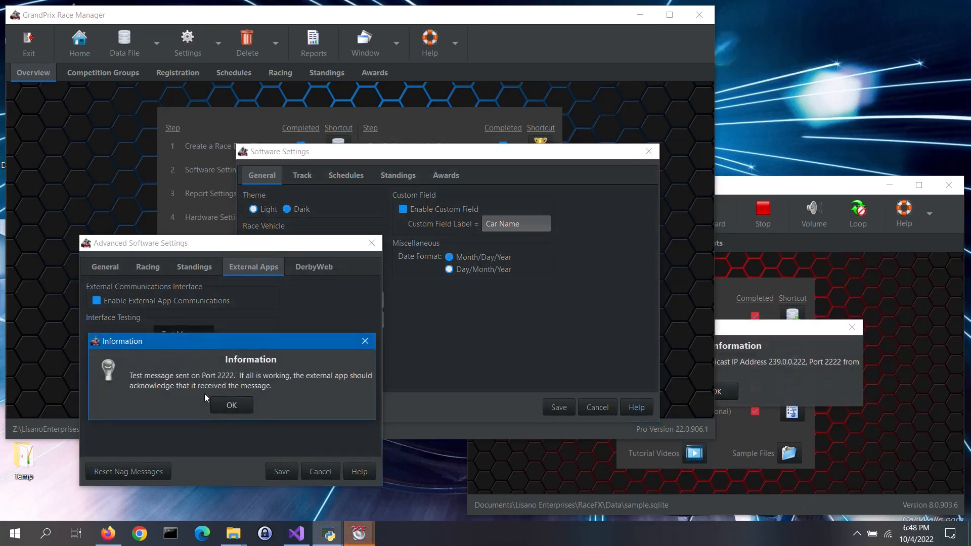
pyautogui.click(230, 405)
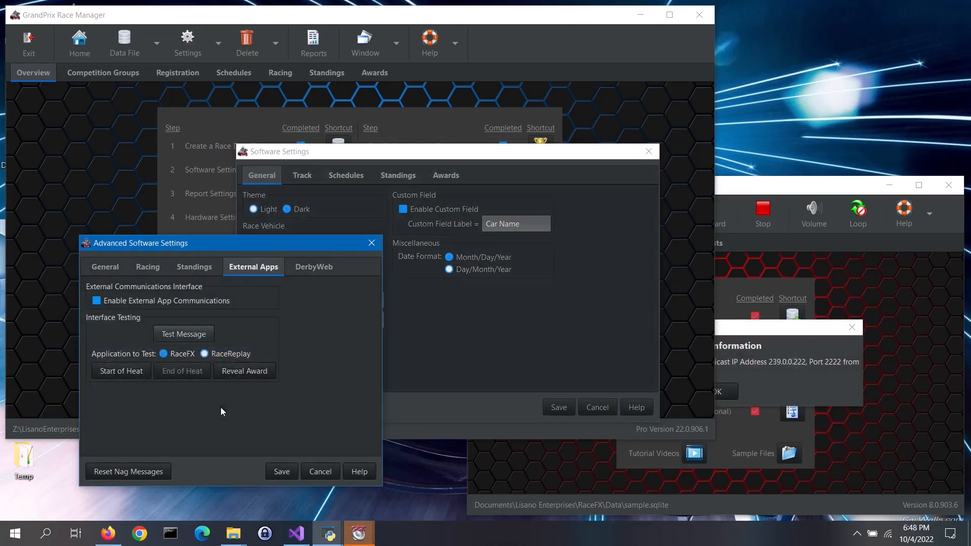
pyautogui.click(183, 334)
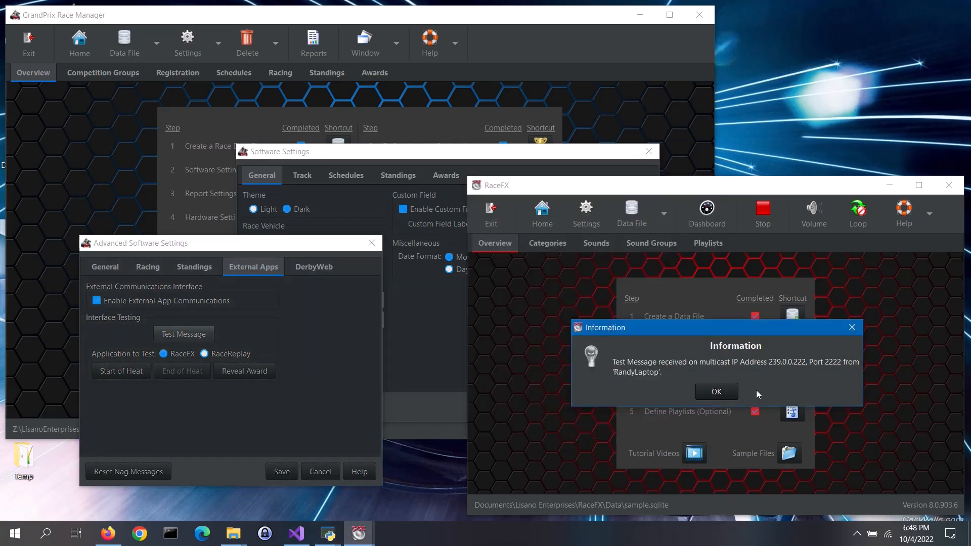
pyautogui.click(716, 390)
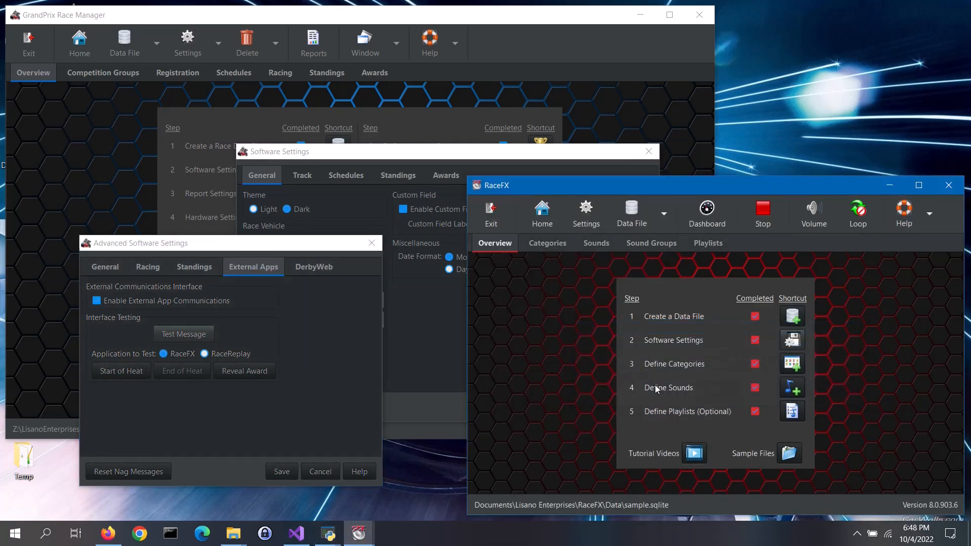
pyautogui.moveTo(592, 397)
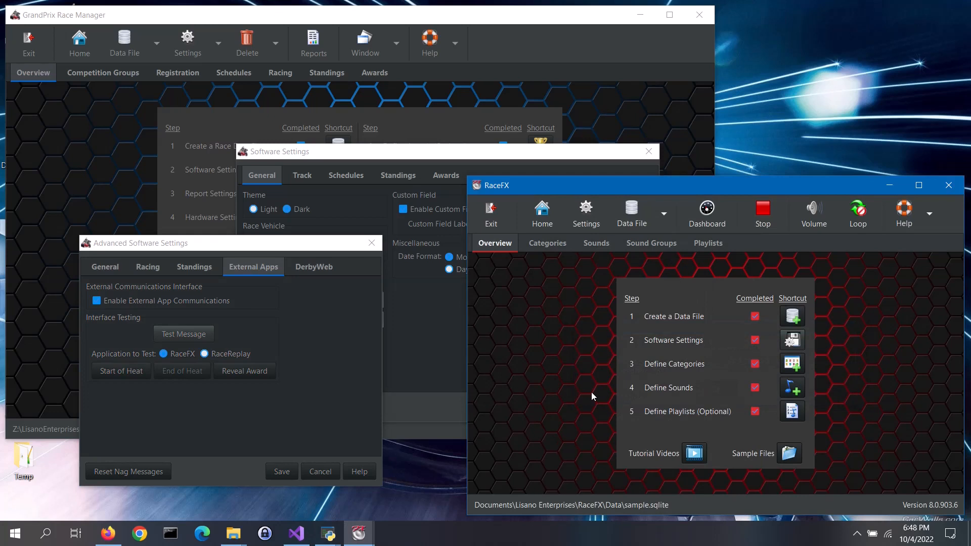
pyautogui.moveTo(665, 384)
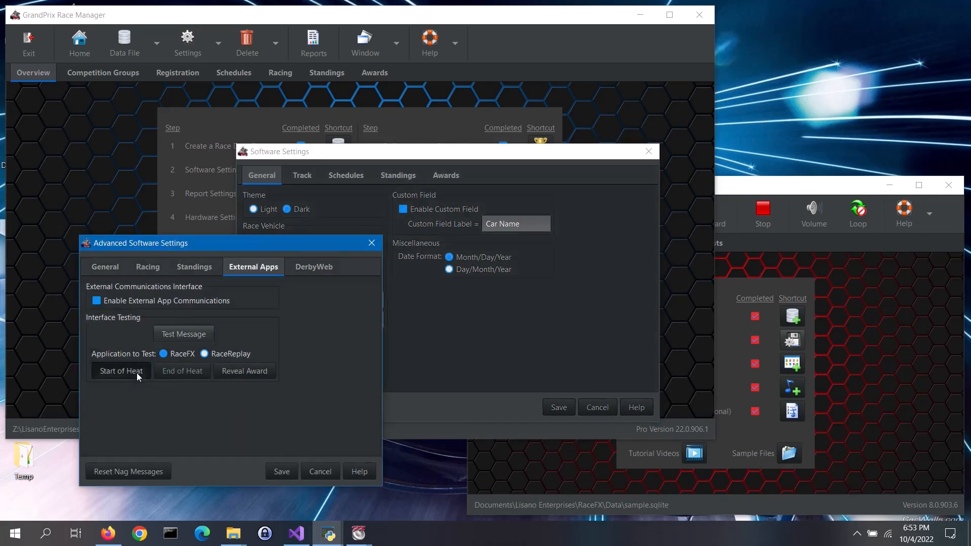
# Send Start of Heat, End of Heat and Reveal Award signals, then save the external app settings
pyautogui.click(121, 371)
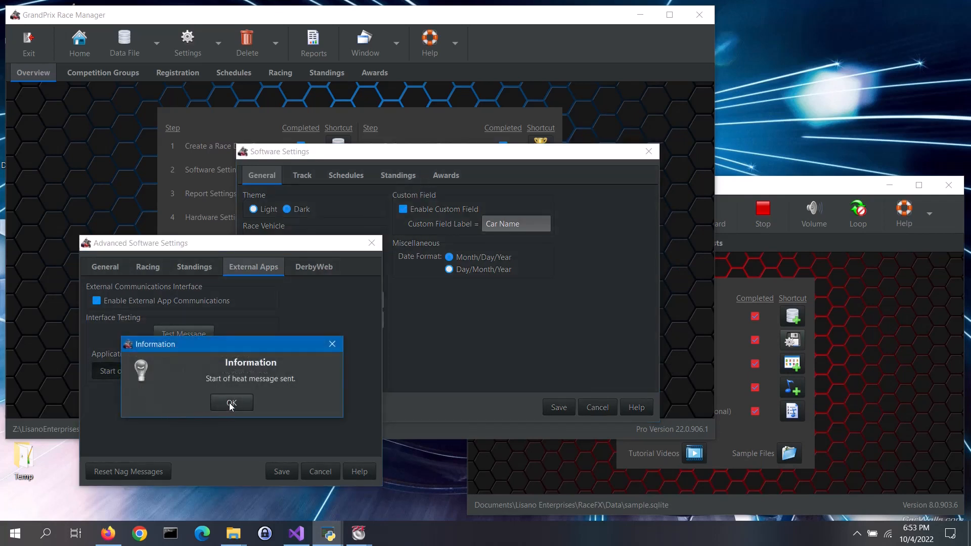
pyautogui.click(231, 403)
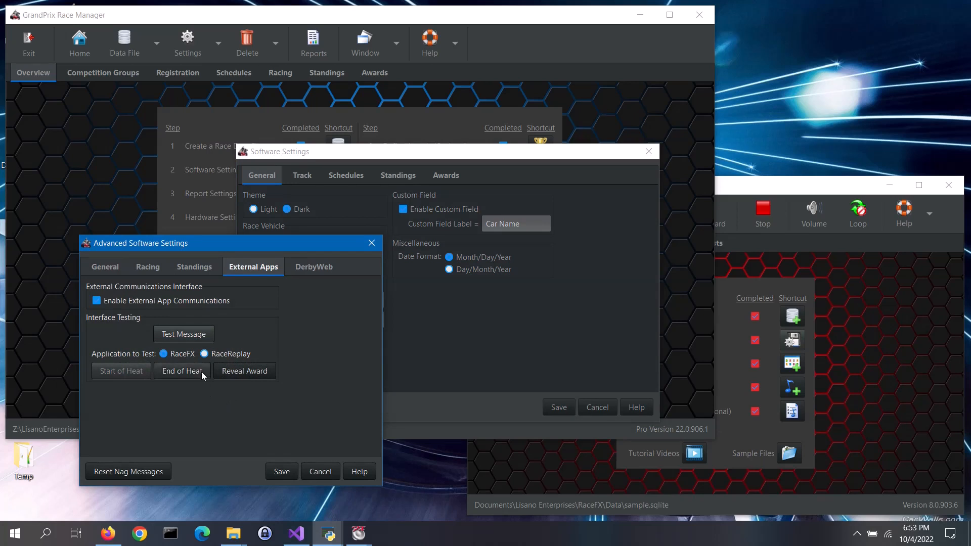
pyautogui.click(182, 372)
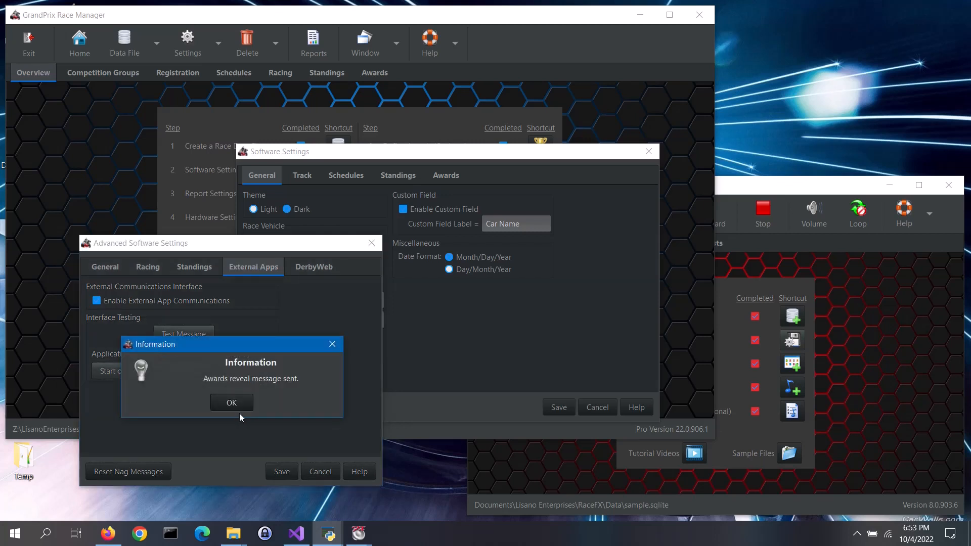
pyautogui.click(230, 402)
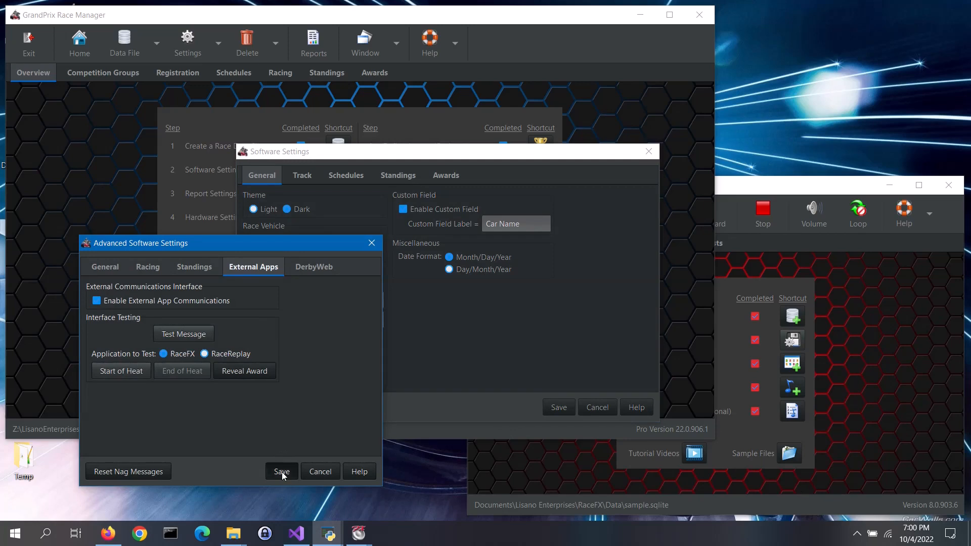
pyautogui.click(280, 472)
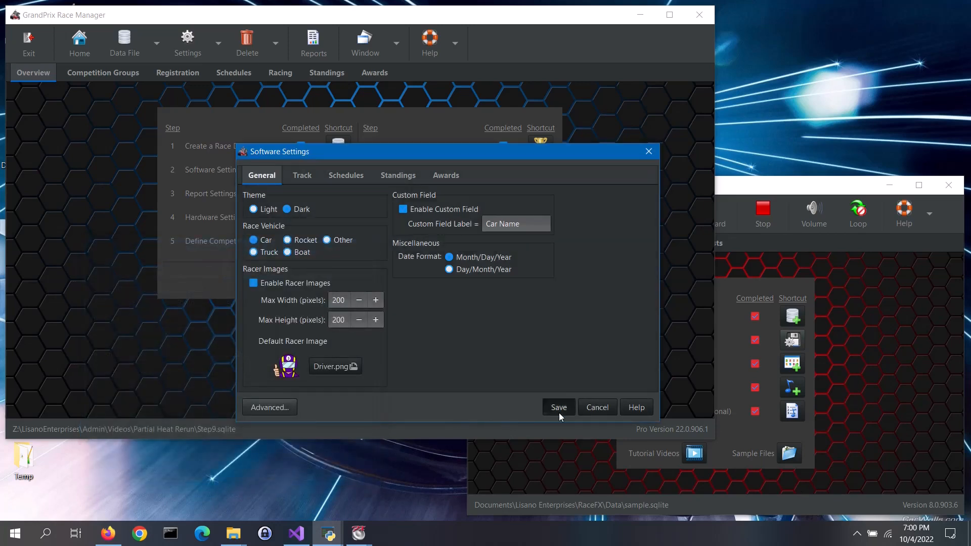